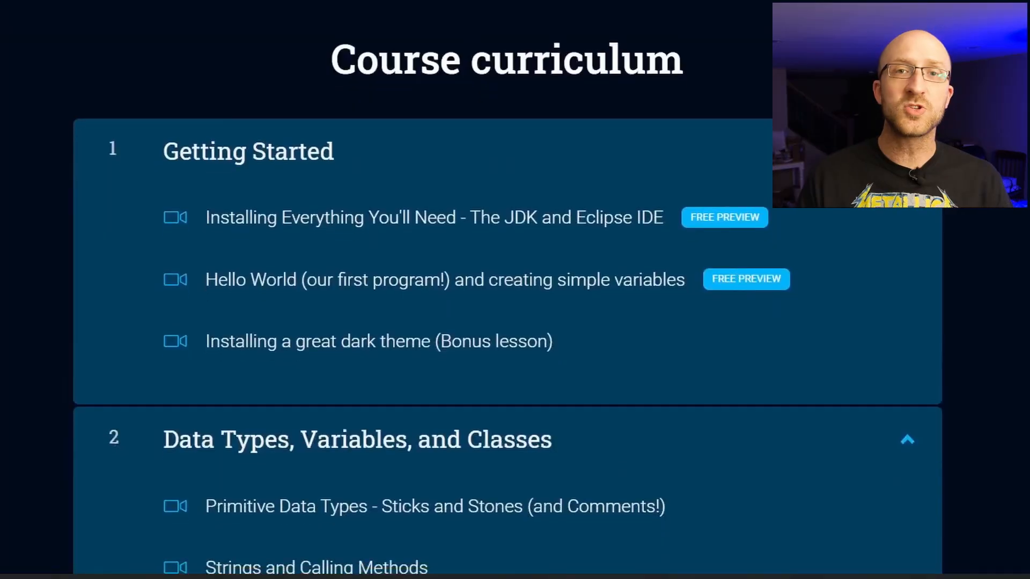
Scroll down the course curriculum page before moving to AnonymousInnerClasses.java in Eclipse
scroll("down", 3)
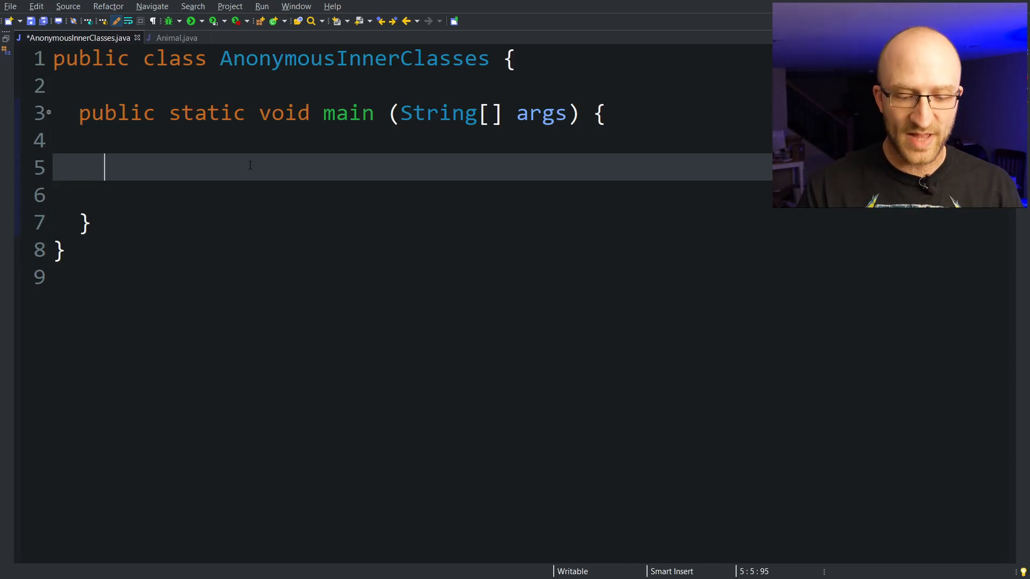
Write Animal myAnimal = new Animal(); in main, then myAnimal.makeNoise(); with room below for more code
type("Animal")
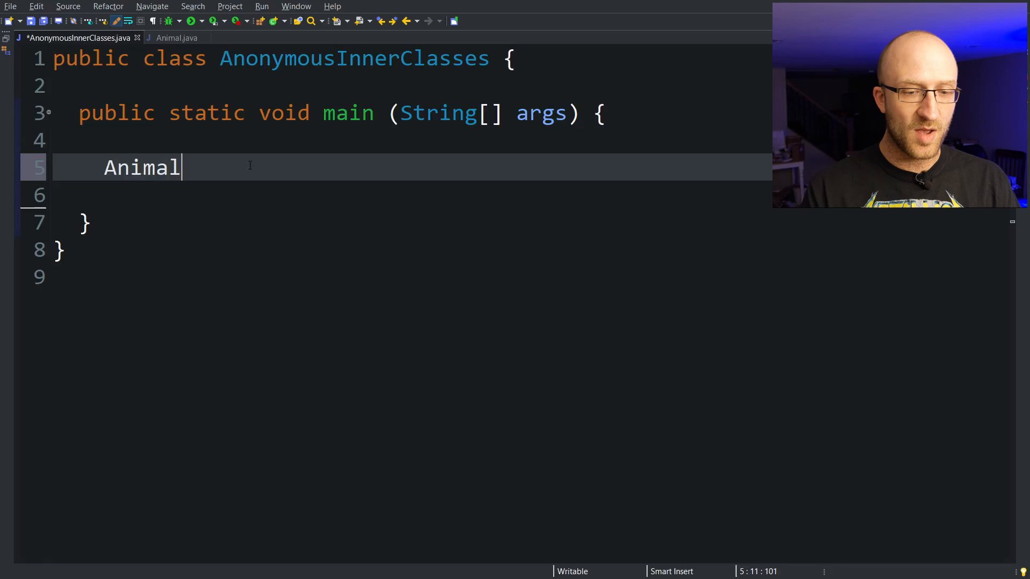
type("my")
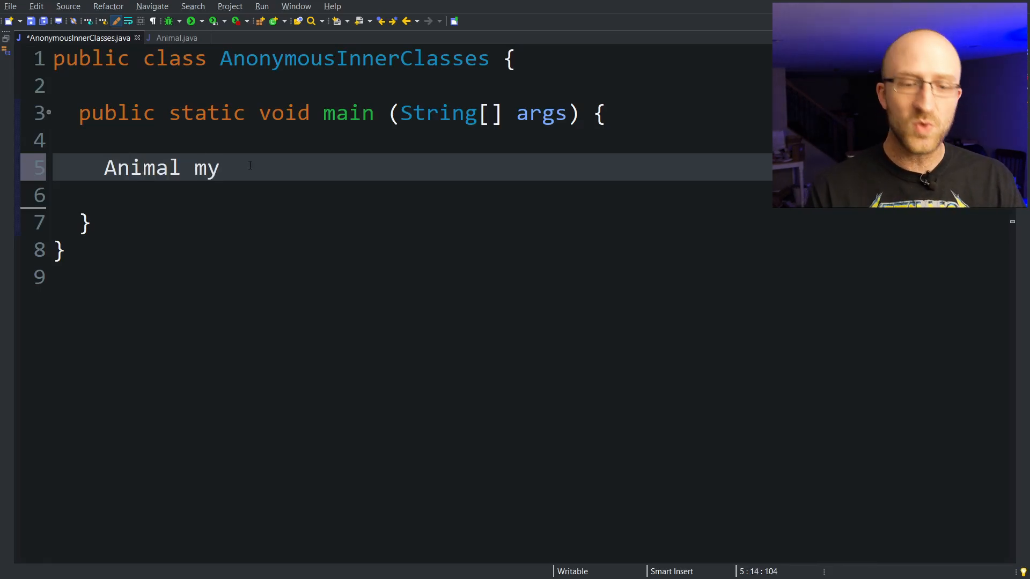
type("Ani")
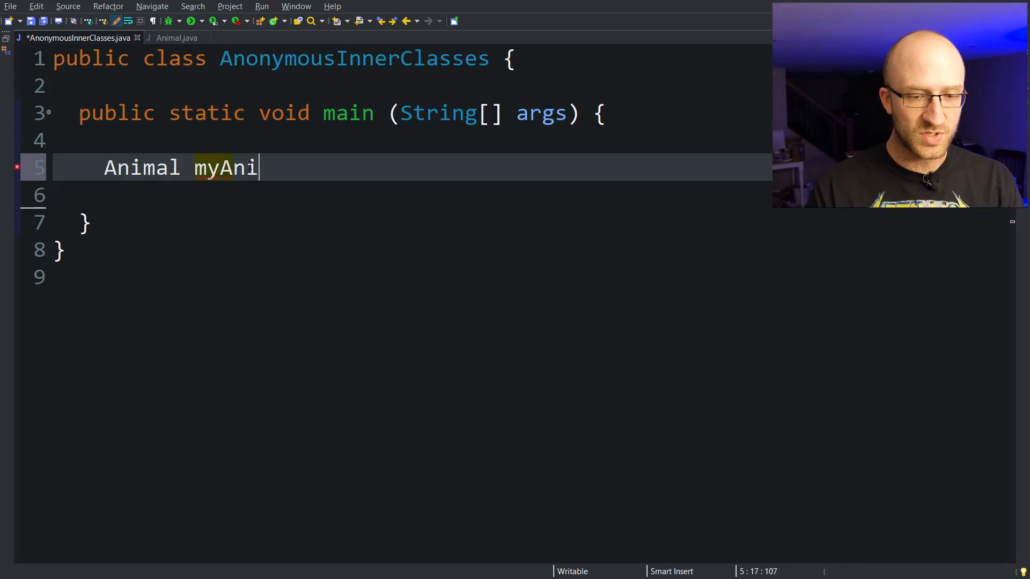
type("mal")
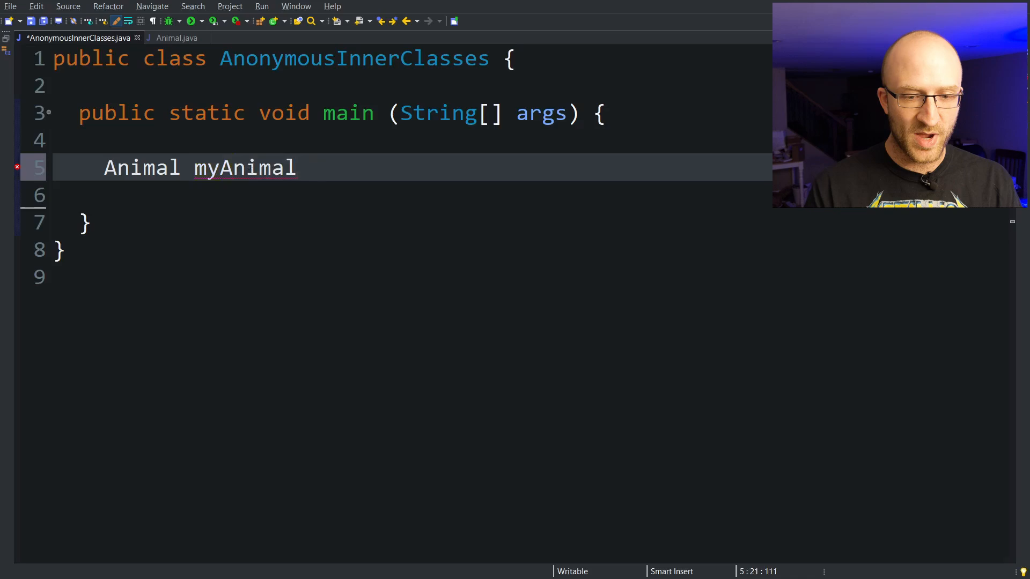
type("= new Anima")
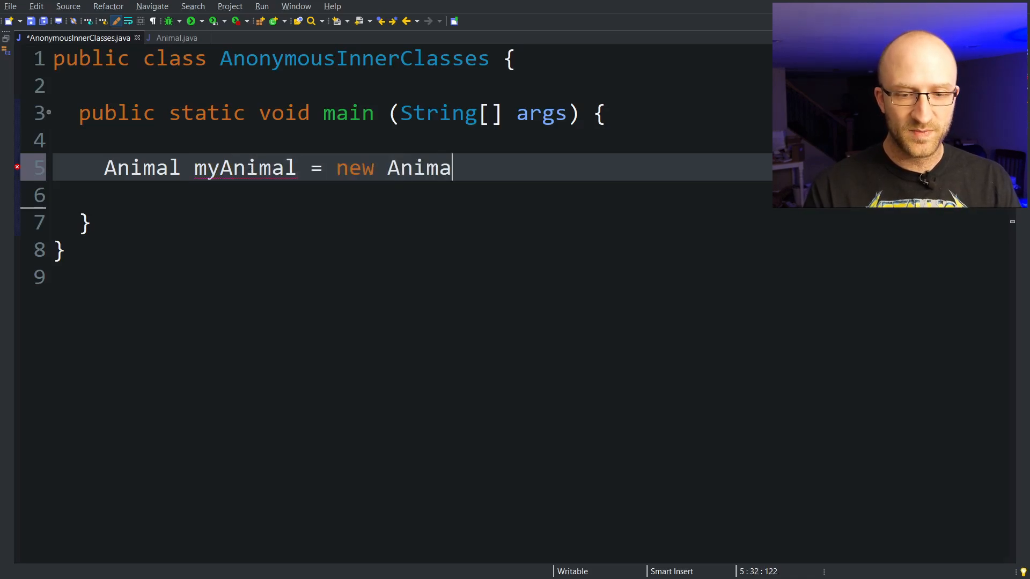
type("l();")
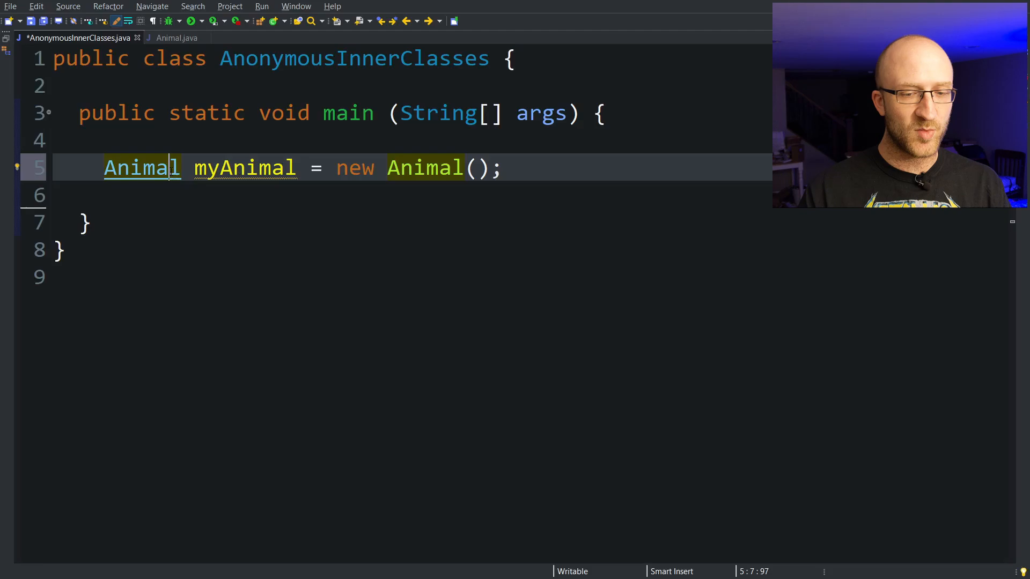
left_click(173, 37)
type("myAnimal.makeNoise();")
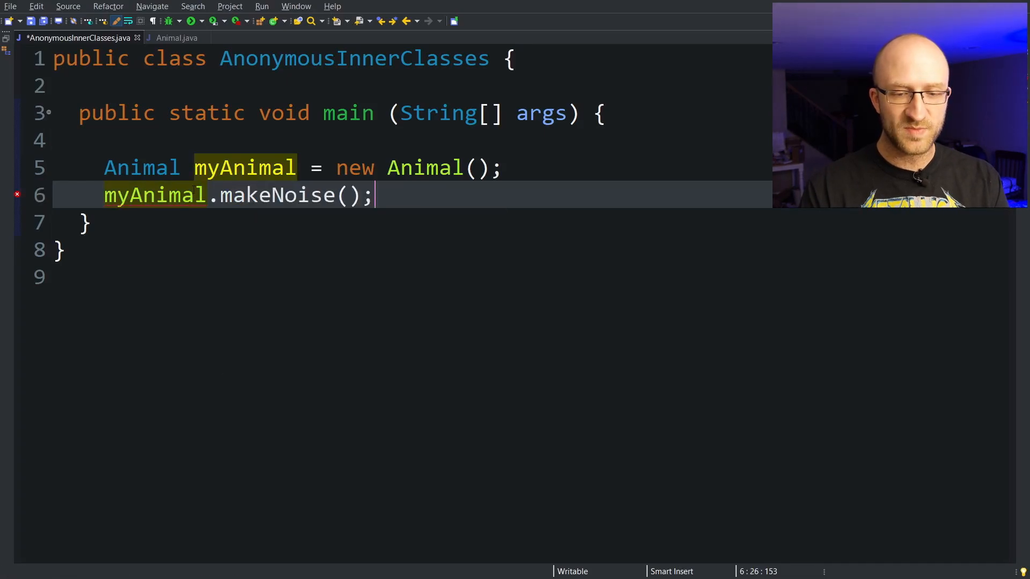
left_click(187, 22)
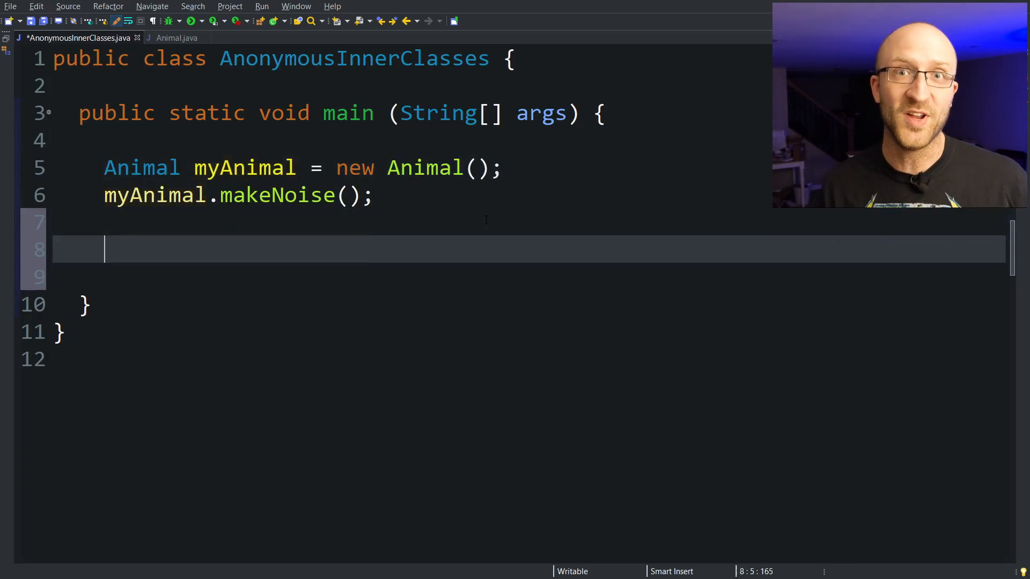
Declare Animal bigfoot = new Animal() with an opening brace, checking Animal's makeNoise for reference
type("Animal b")
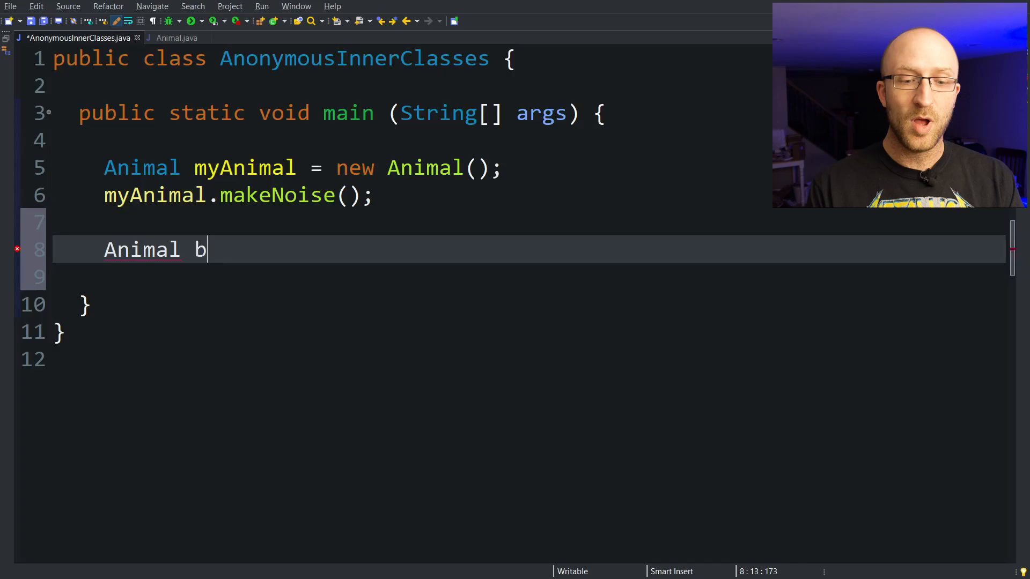
type("igfoot = new")
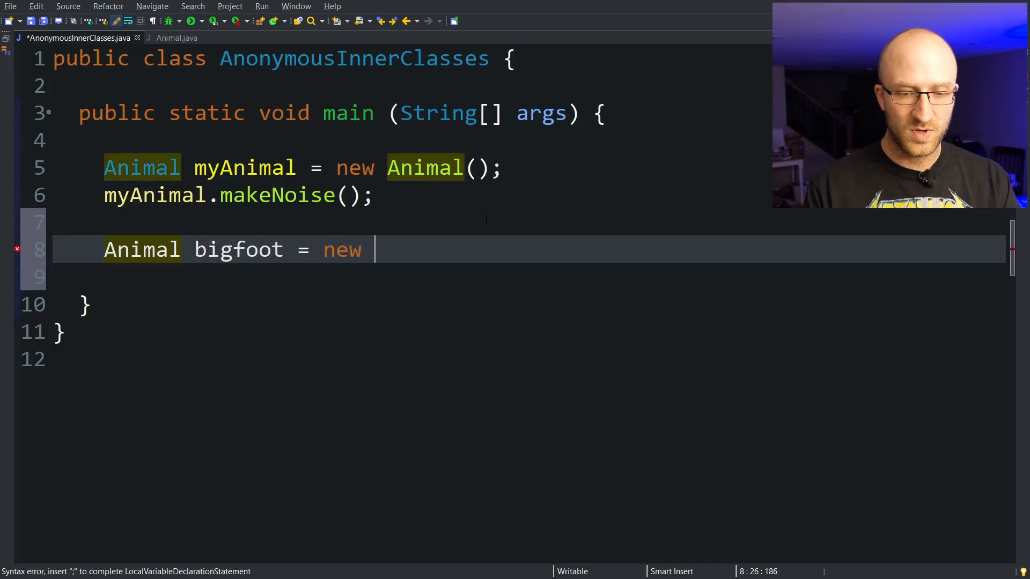
type("Animal();")
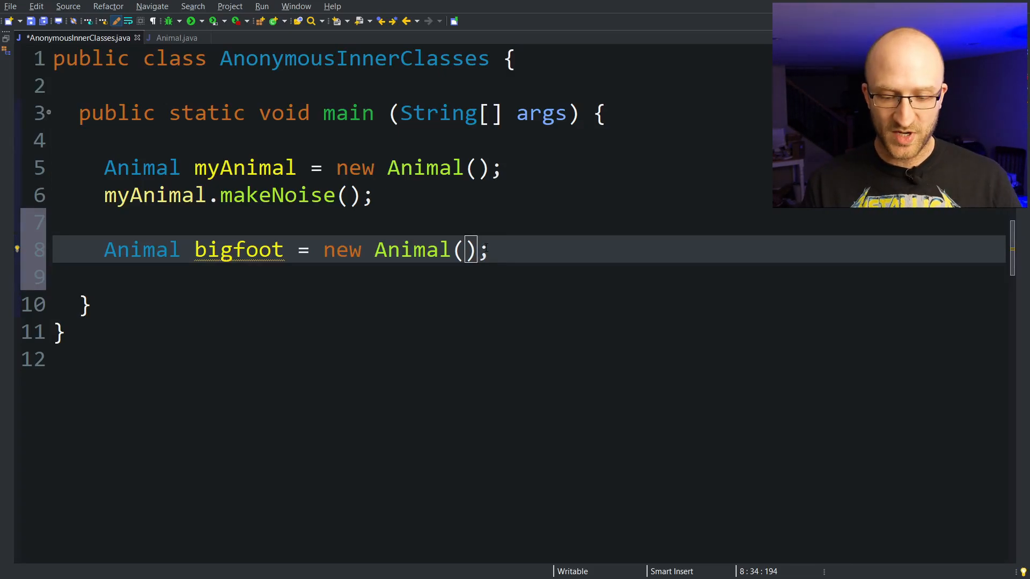
type("{")
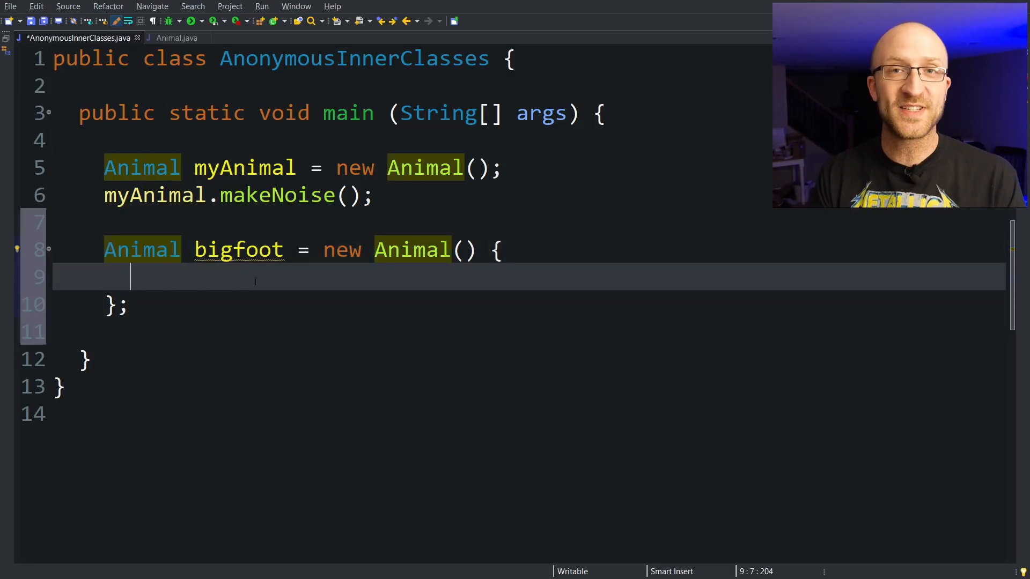
left_click(175, 38)
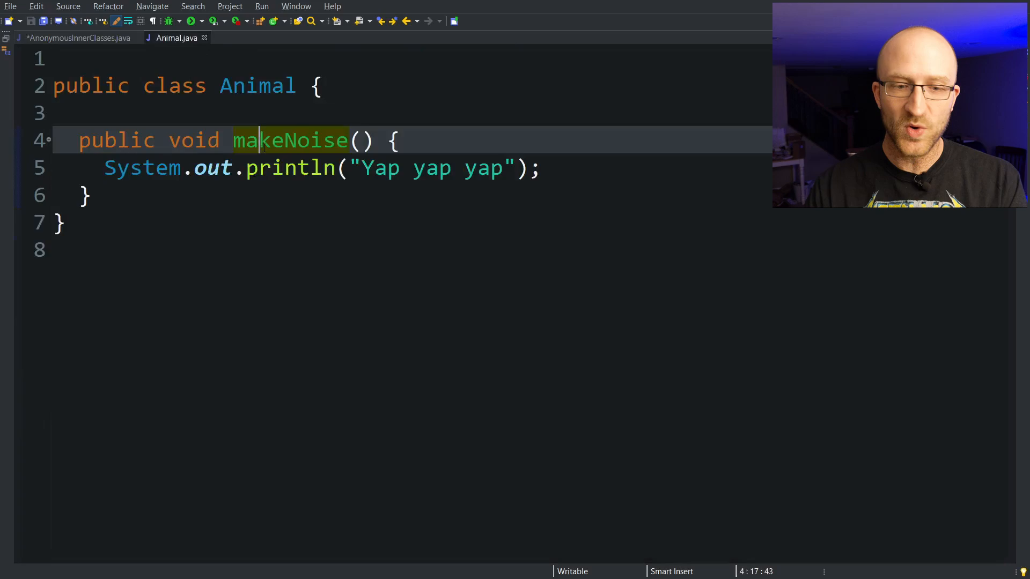
left_click(69, 38)
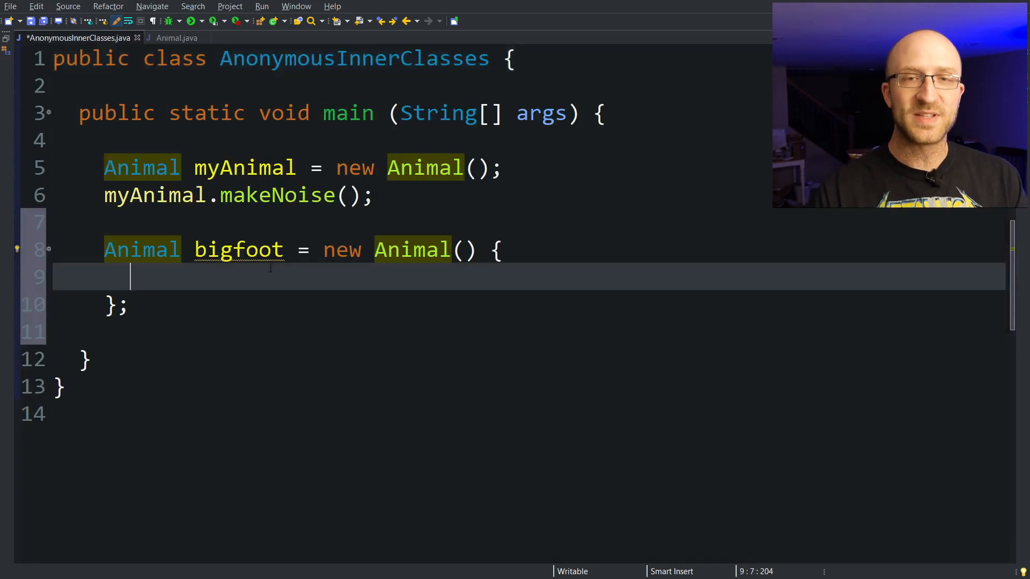
left_click(178, 38)
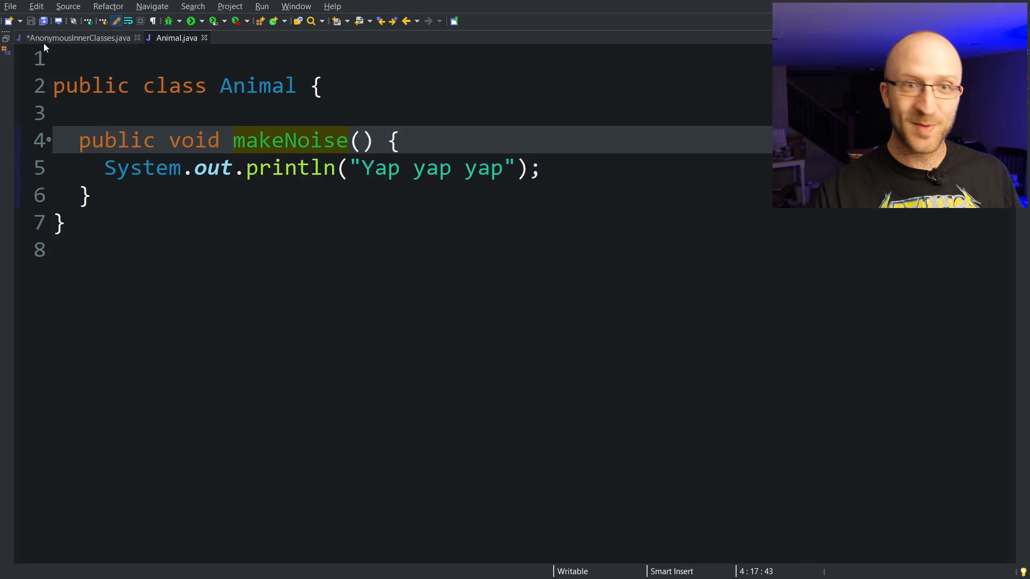
left_click(75, 38)
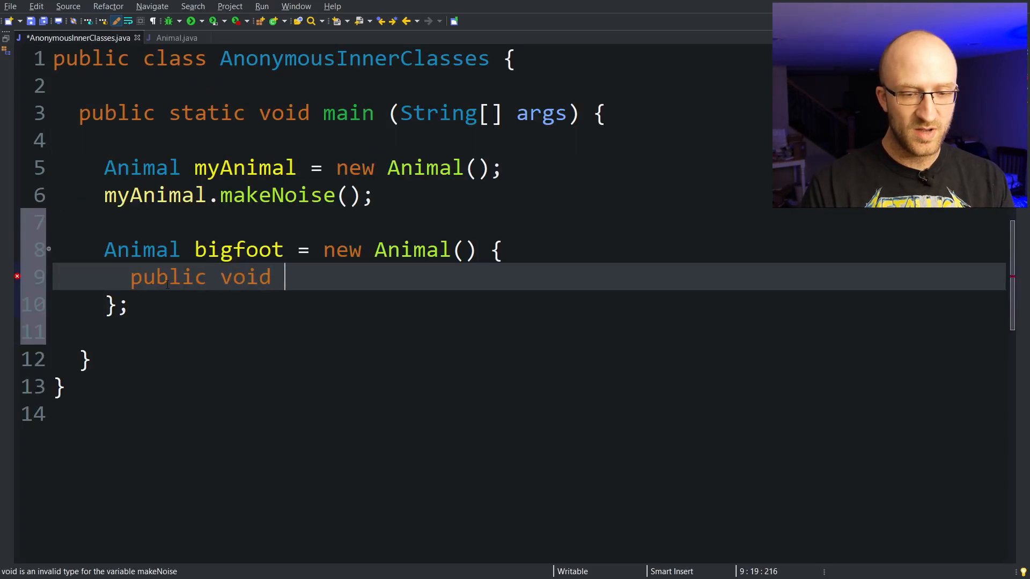
Override makeNoise to println a growl inside the anonymous class, then call bigfoot.makeNoise();
type("makeNoise() {")
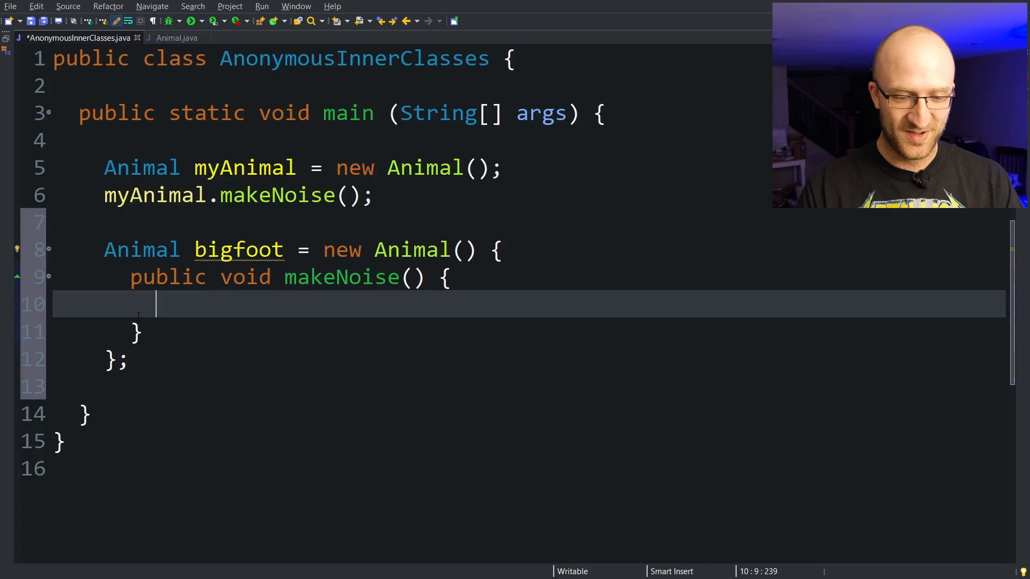
type("System.out.println")
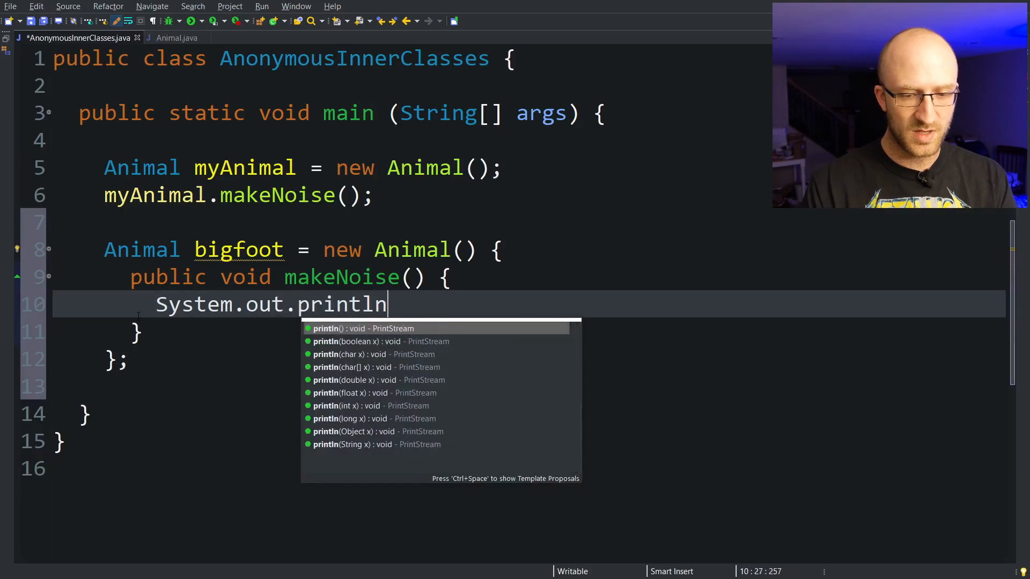
type("(\"Grawlneenl\"")
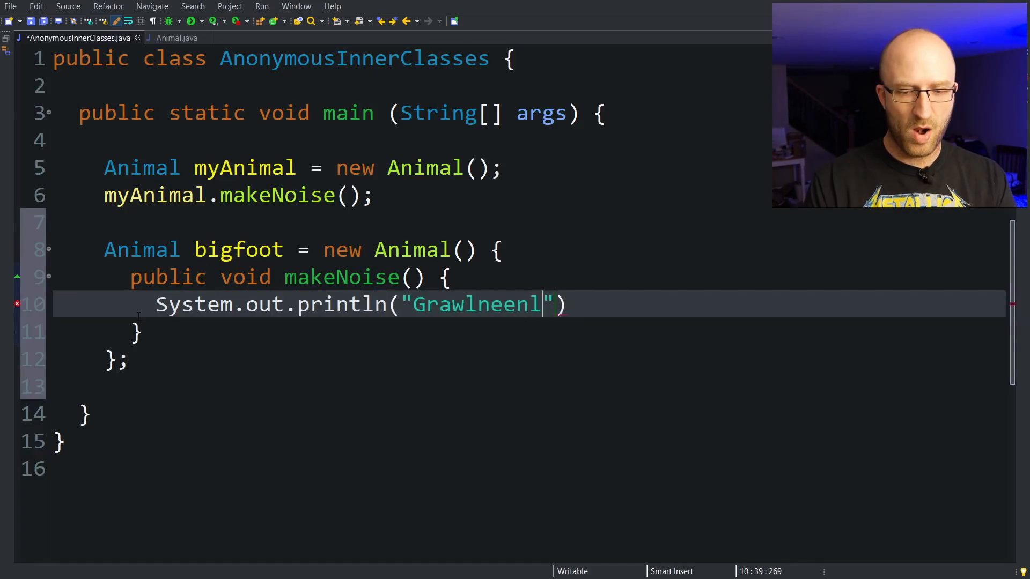
type("enlengehehe")
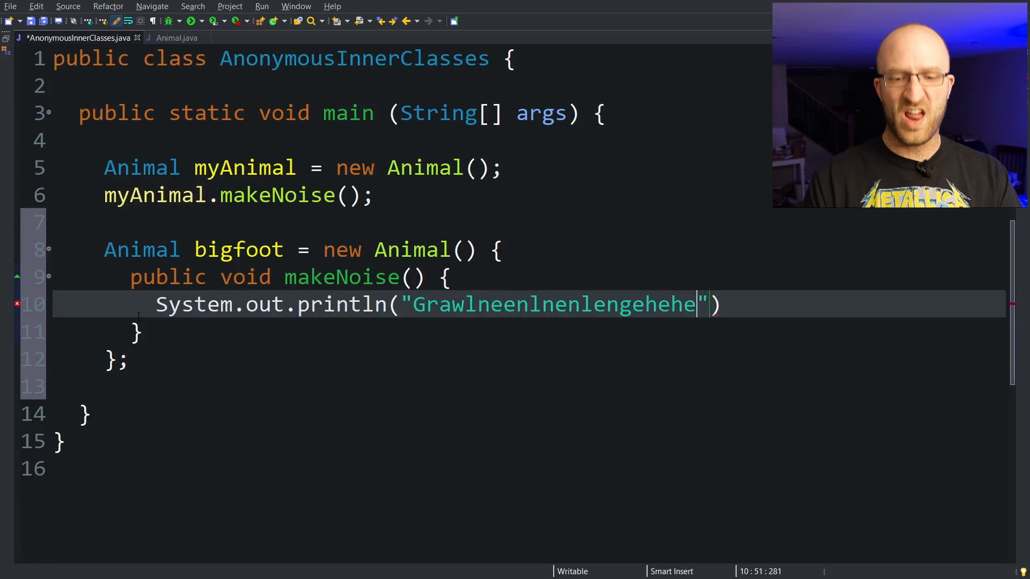
type(";")
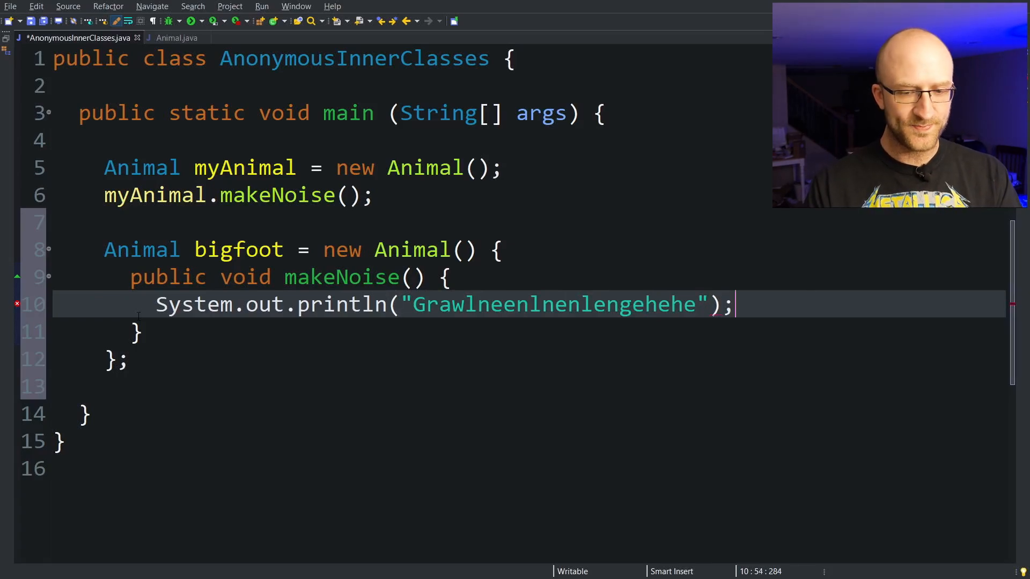
type("bigfoot")
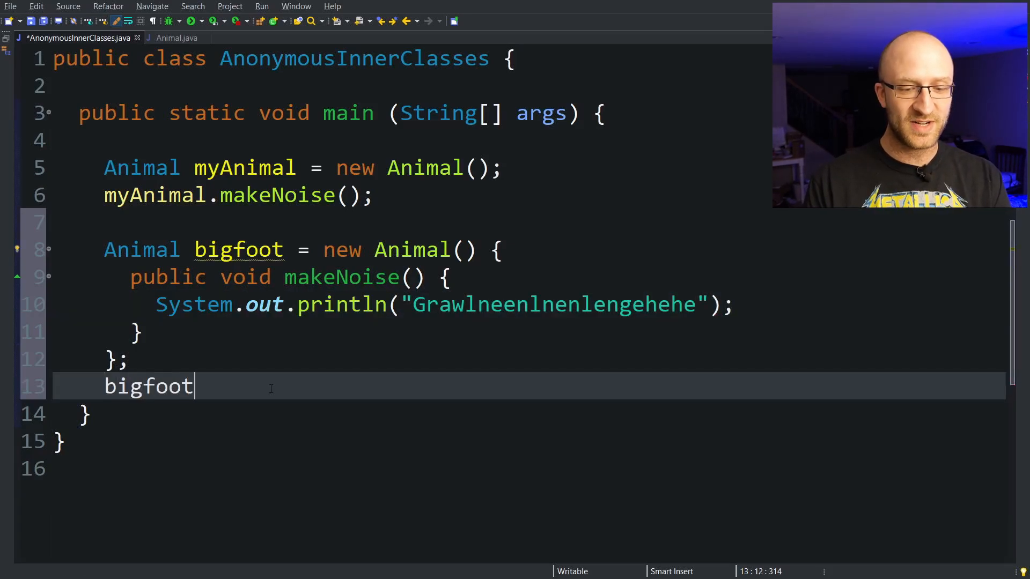
type(".makeNoise();")
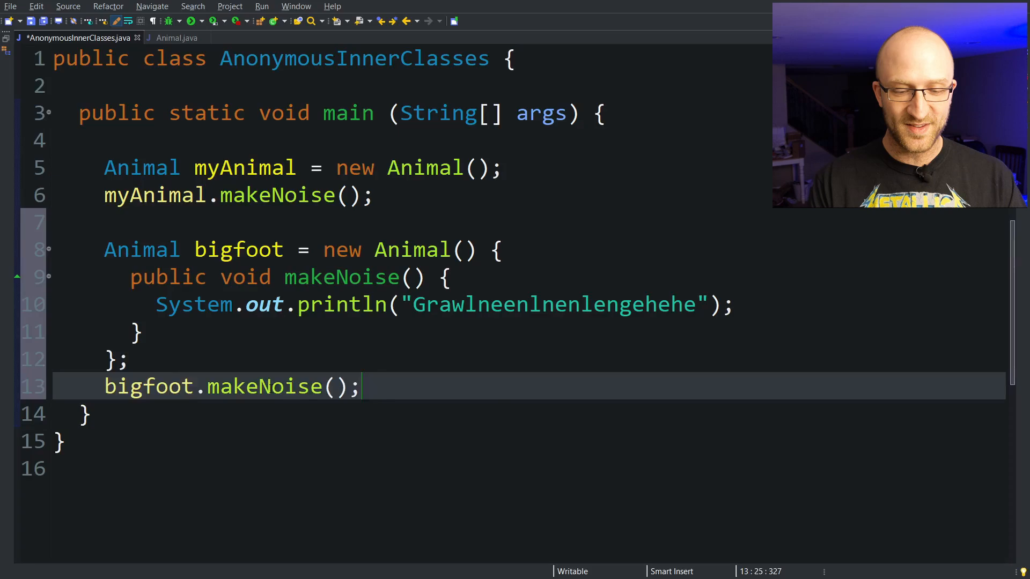
Save the file, highlight the anonymous class body's braces, and leave the caret after bigfoot.makeNoise();
left_click(189, 22)
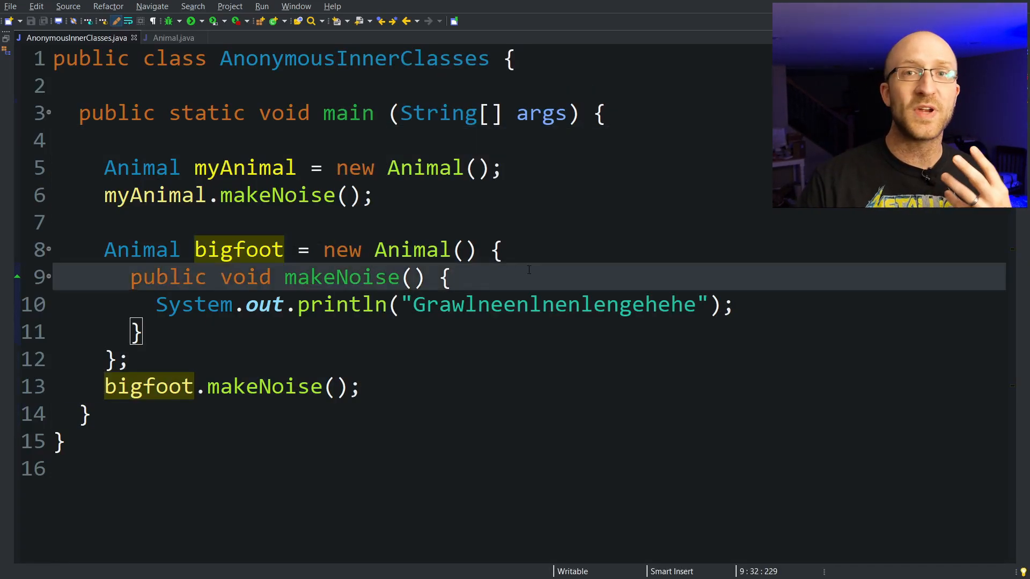
double_click(412, 251)
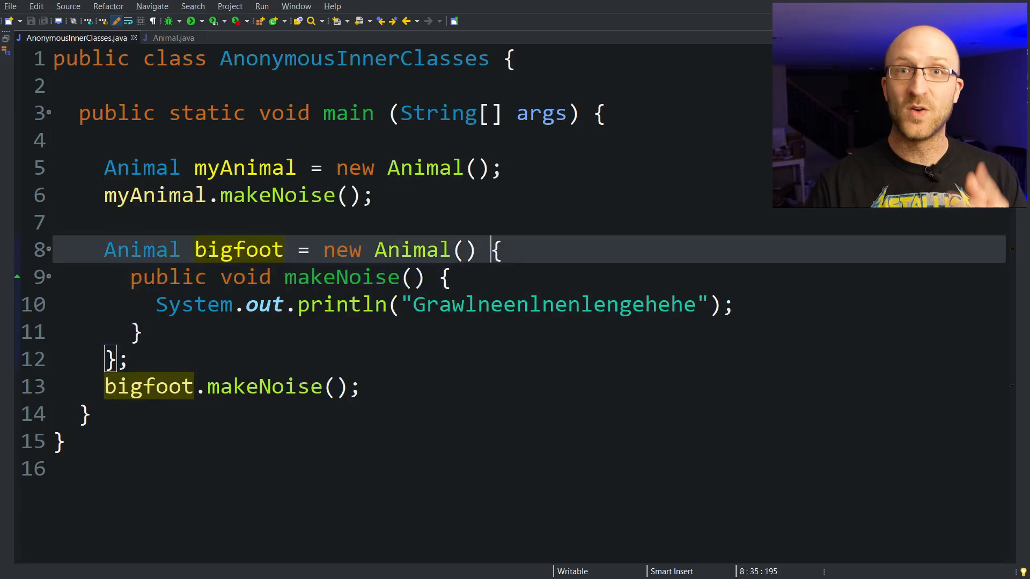
left_click_drag(489, 250, 145, 332)
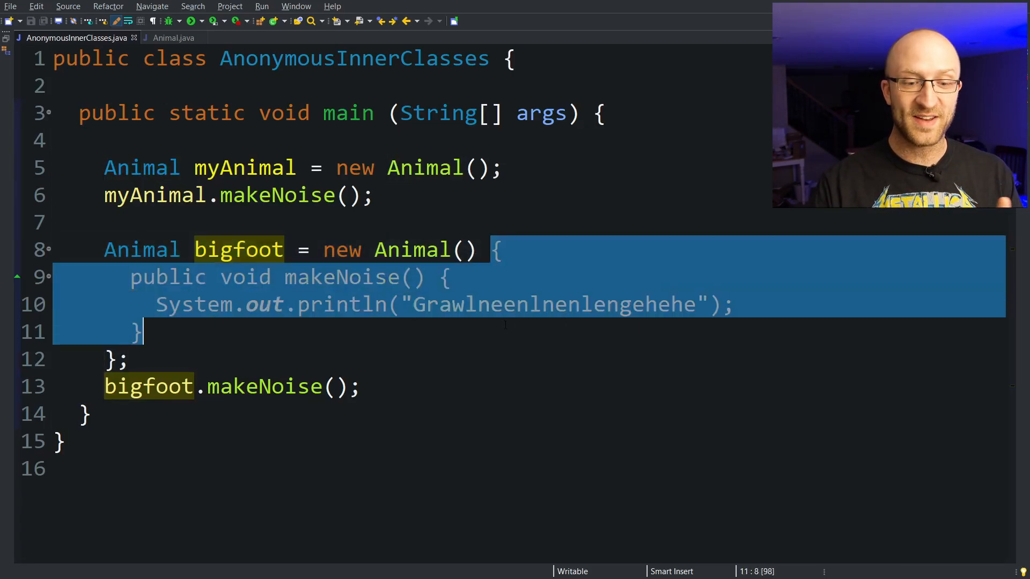
left_click(371, 277)
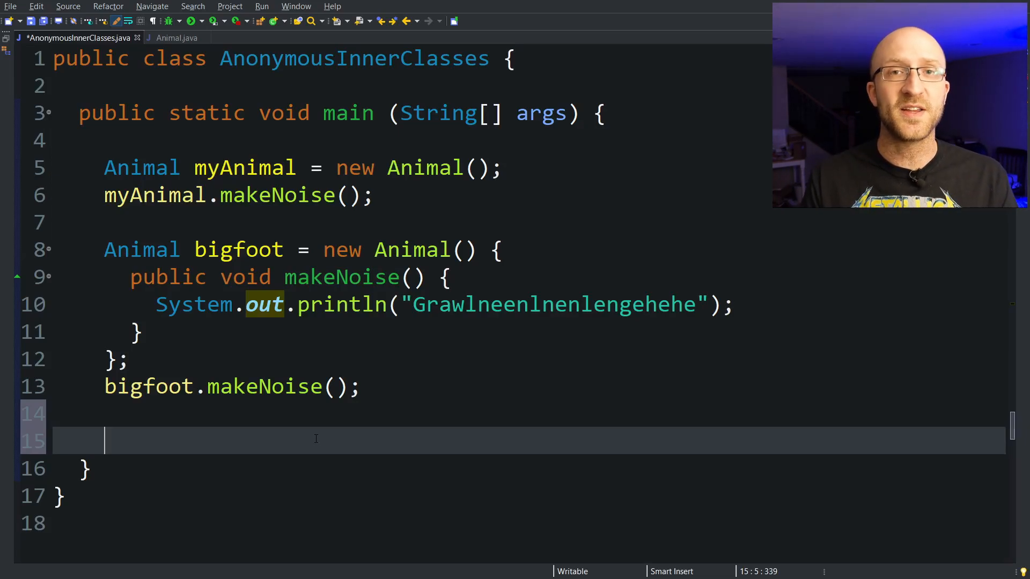
Write Runnable myAnomymousRunnable = new Runnable() { to start an empty anonymous class body
type("Runn")
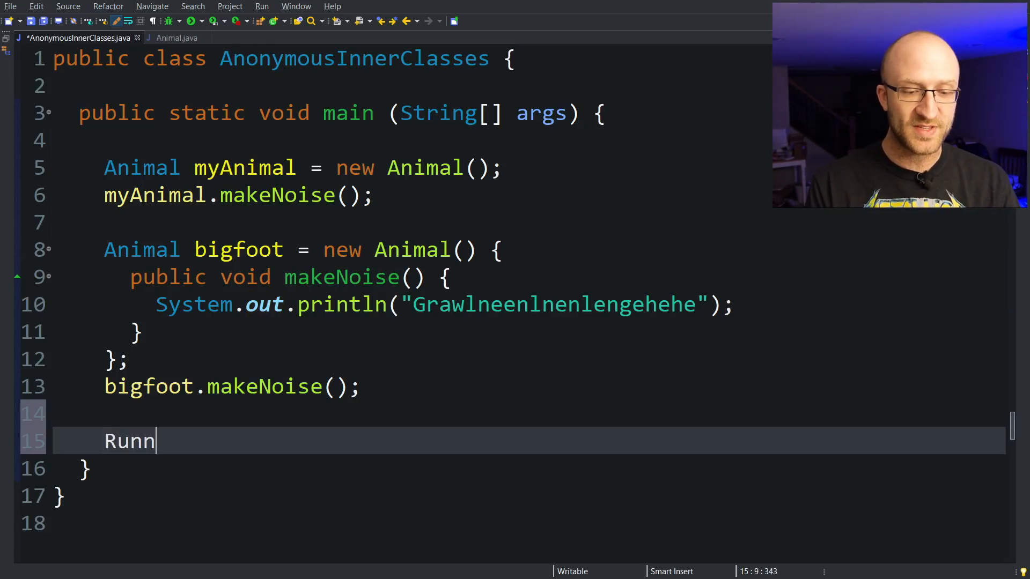
type("able m")
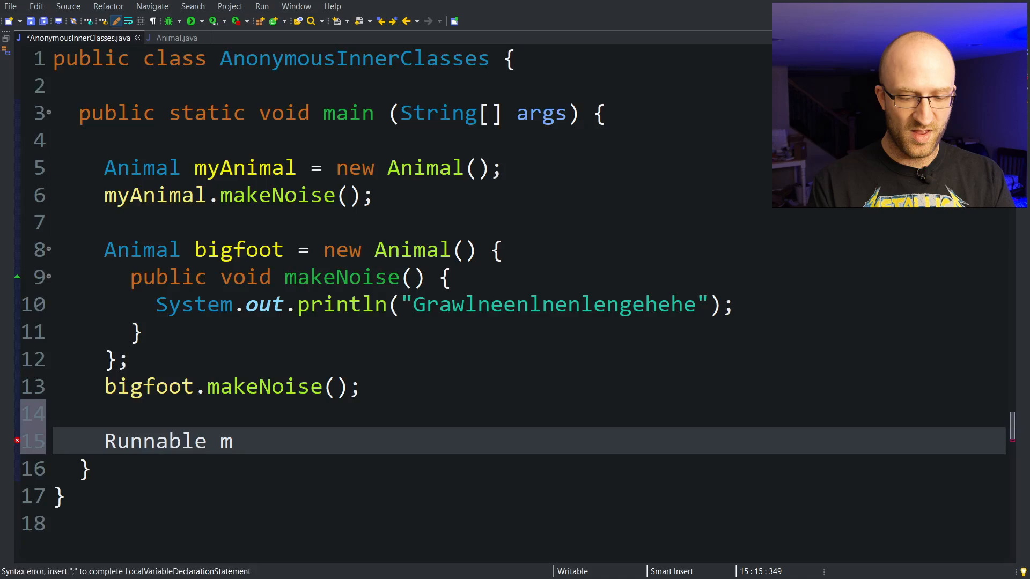
type("yAnomymous")
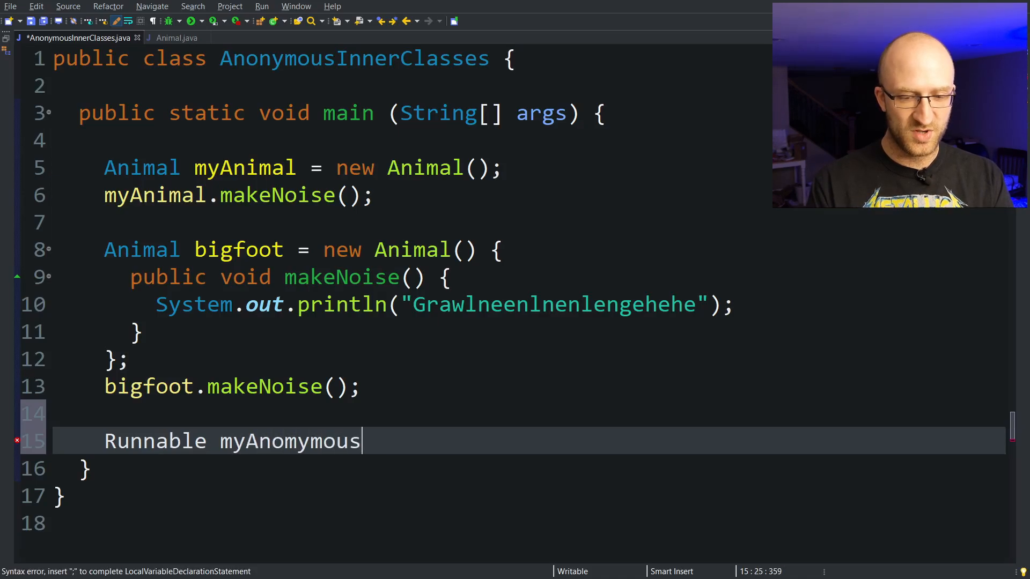
type("Runnable = new Runnable();")
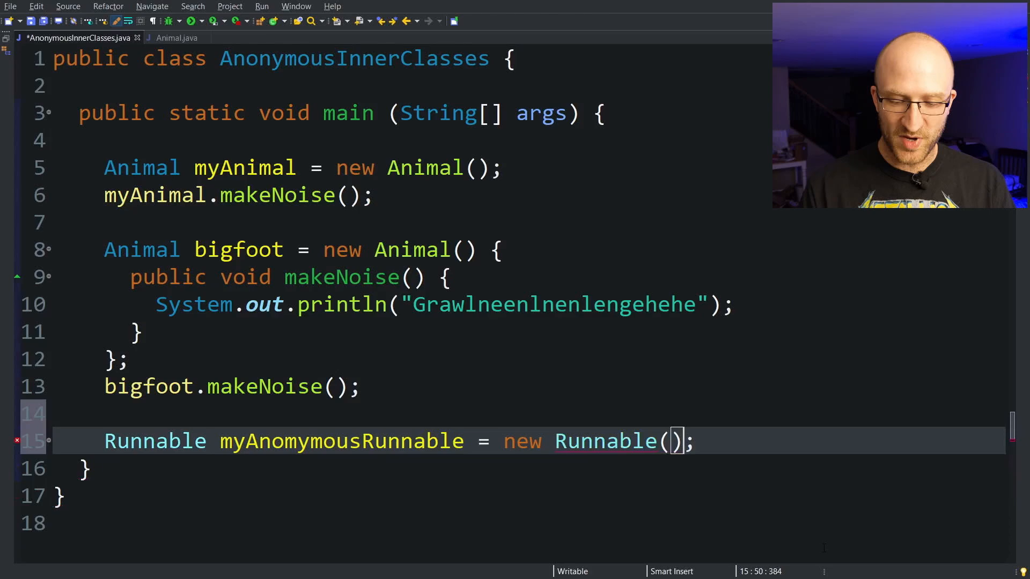
type("{")
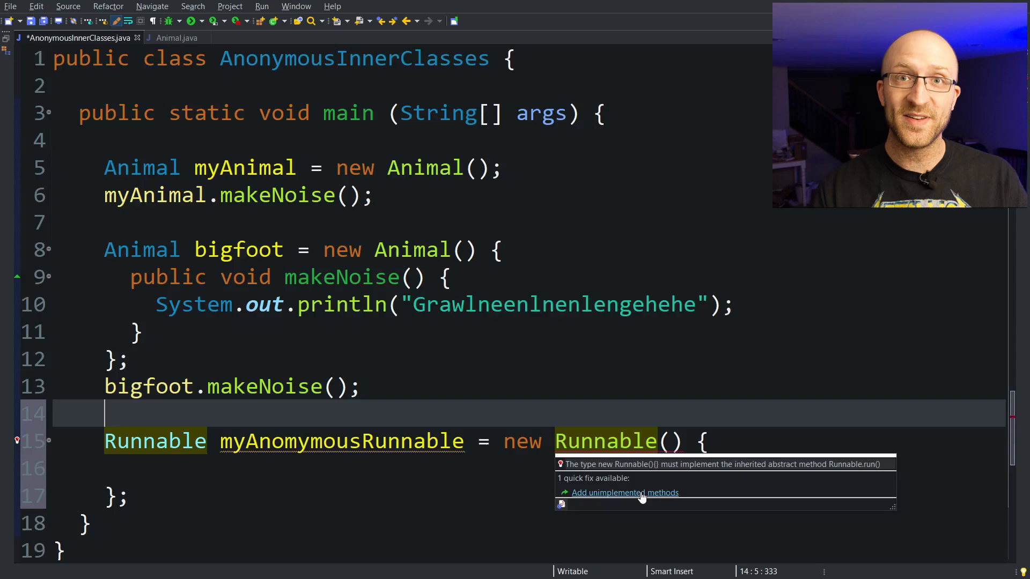
Add the run() stub via quick fix and make it println "I'm an anonymous runnable"
left_click(624, 492)
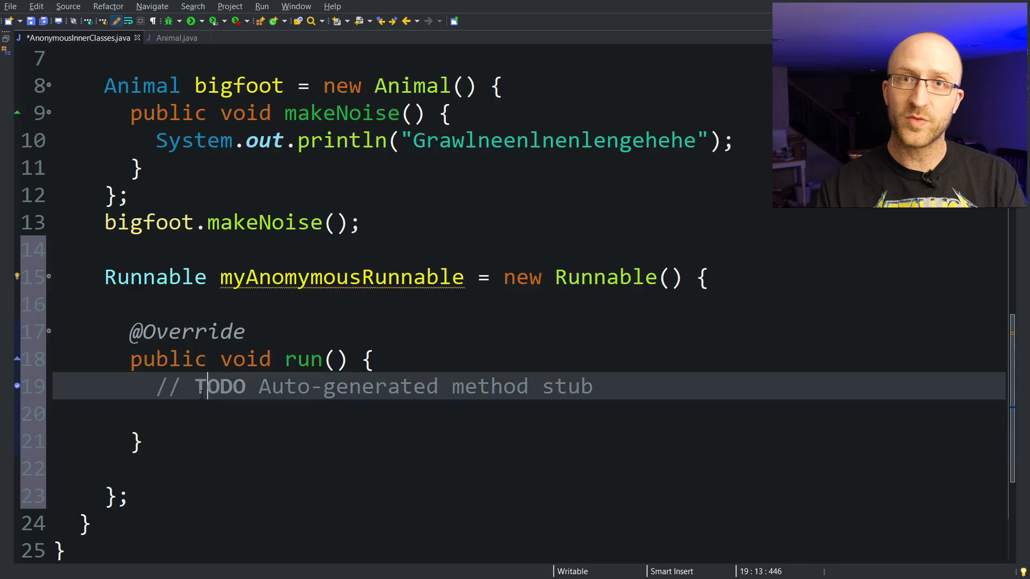
type("sy")
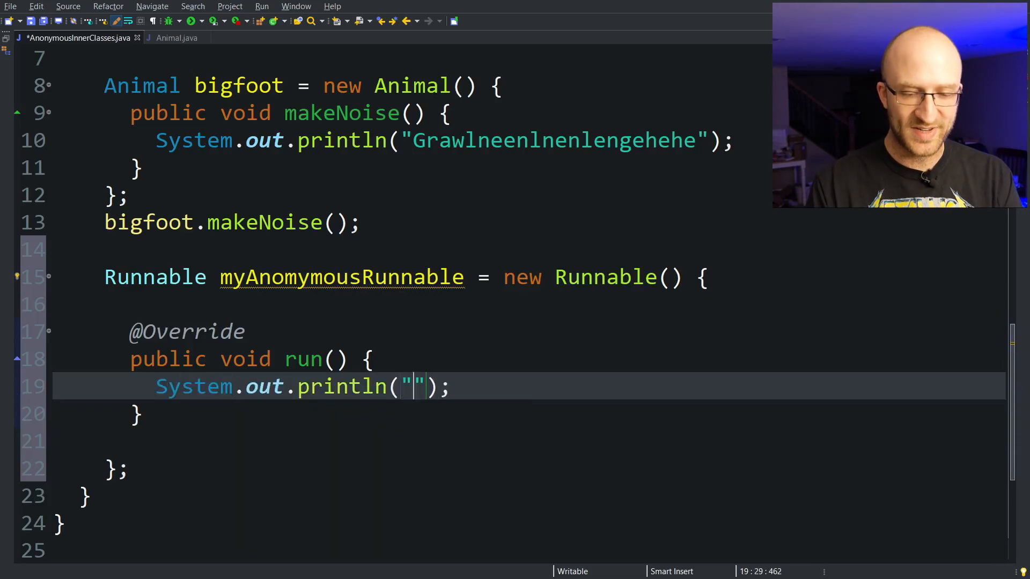
type("I'm an")
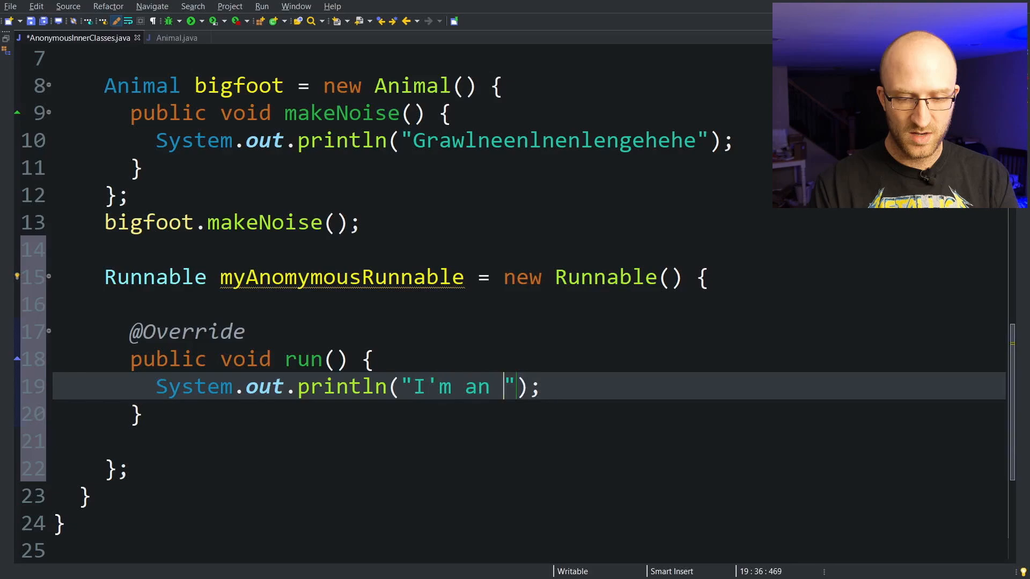
type("anonymous runnable")
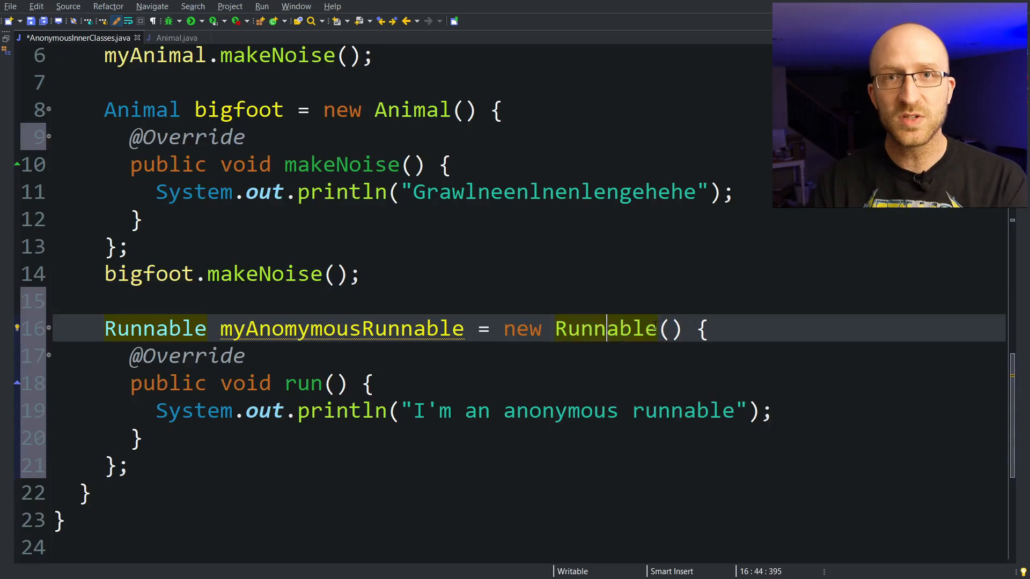
double_click(605, 329)
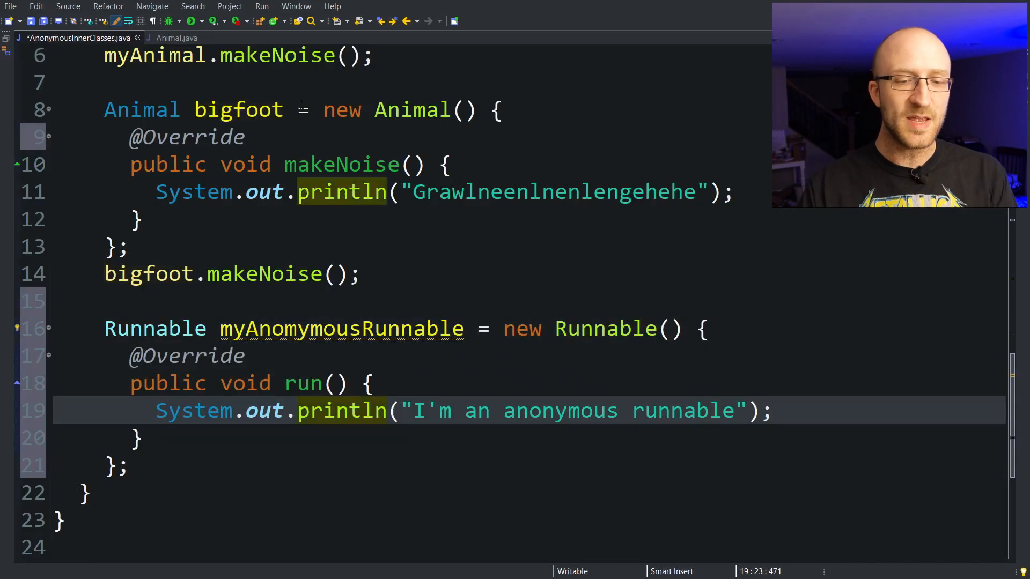
double_click(238, 109)
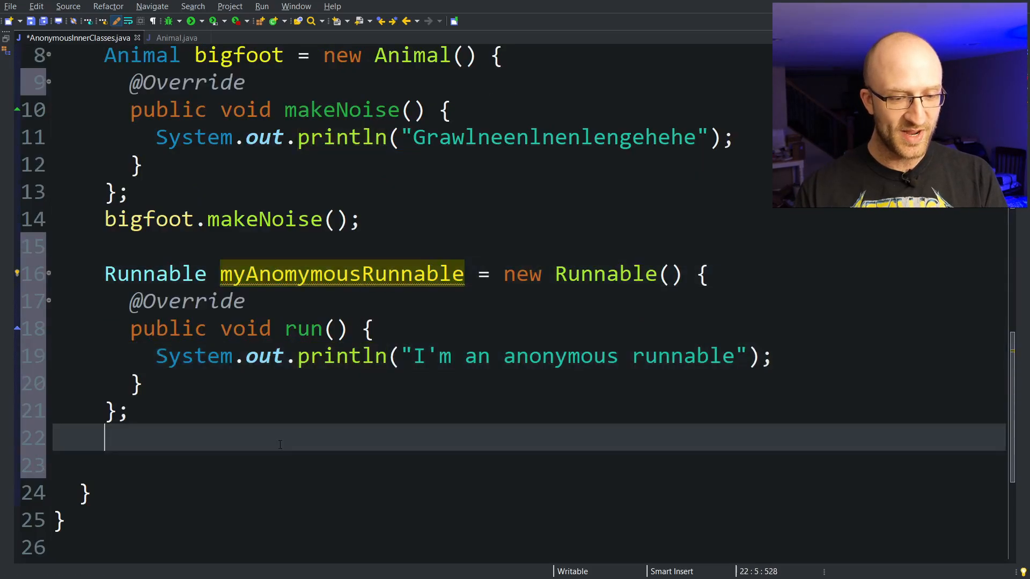
type("myAnomymousRunnable.run")
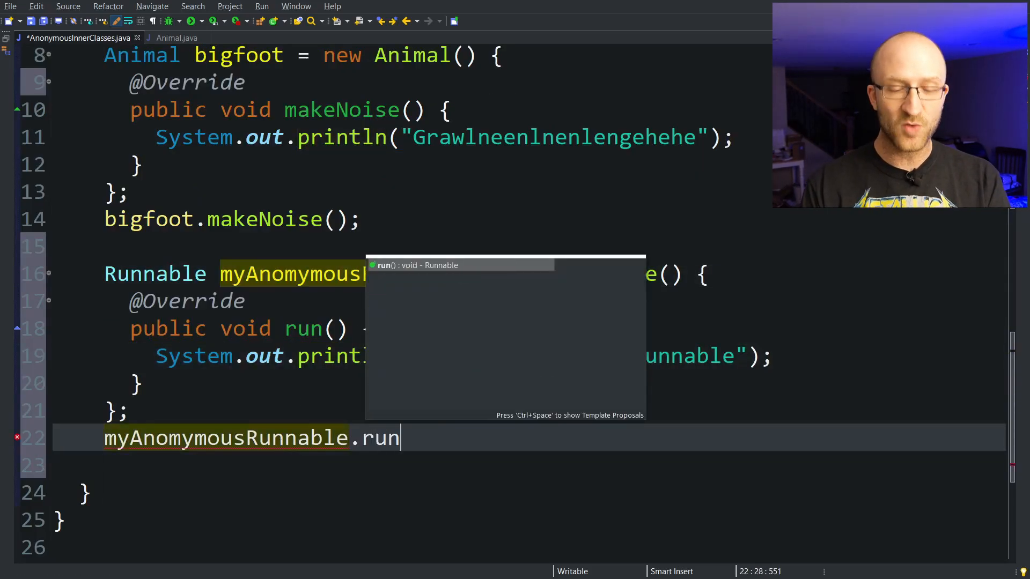
left_click(191, 22)
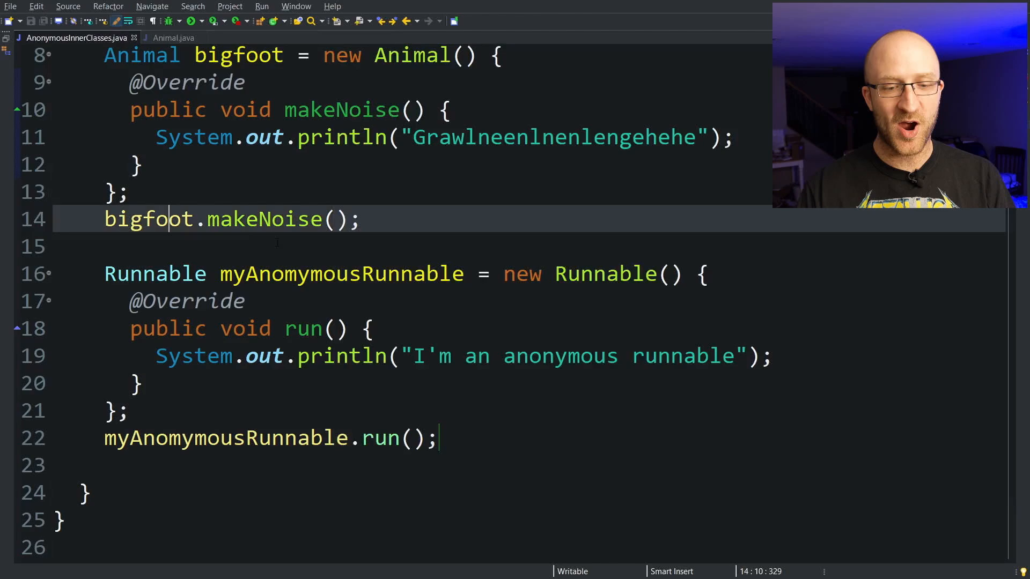
double_click(341, 274)
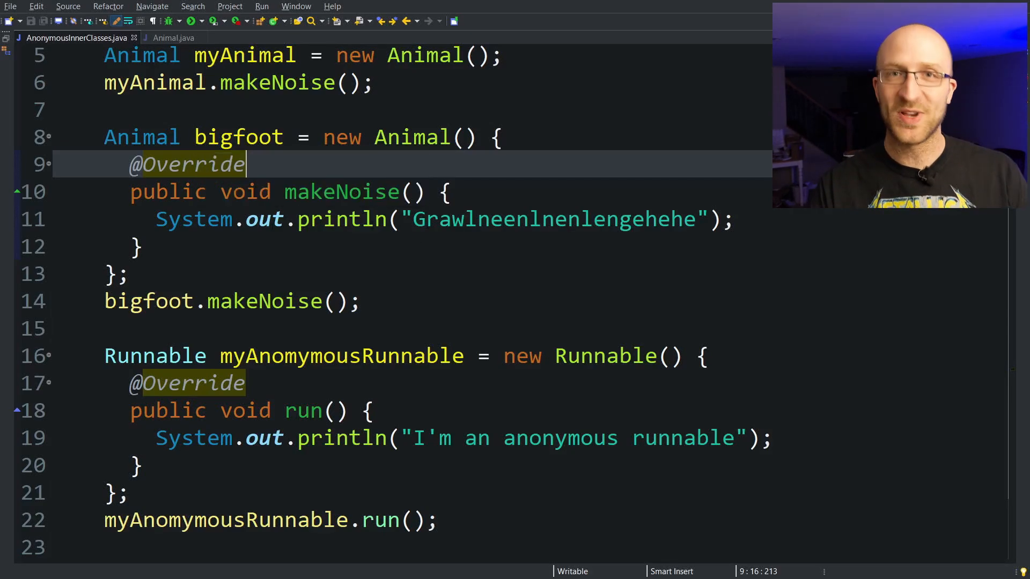
double_click(238, 137)
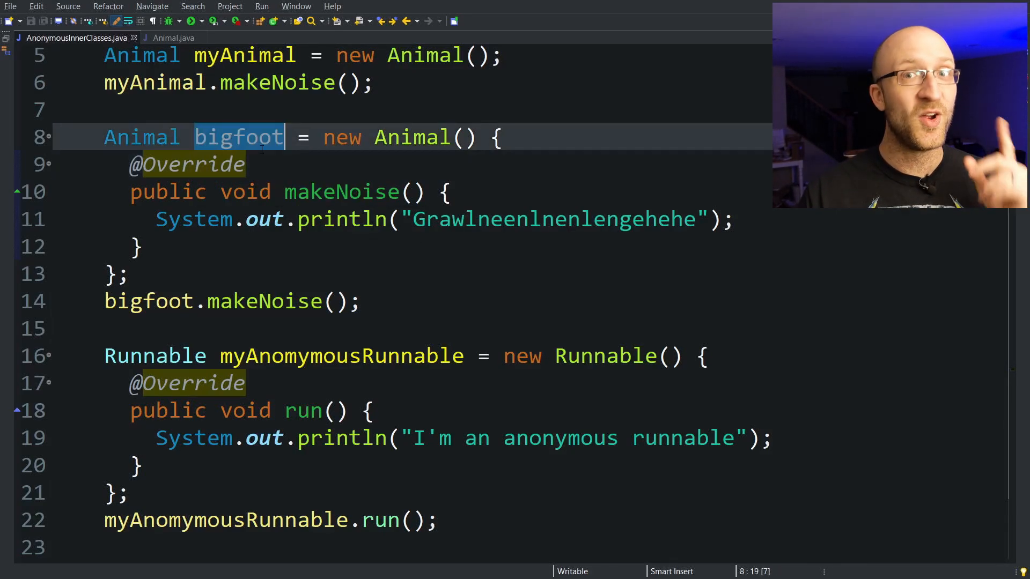